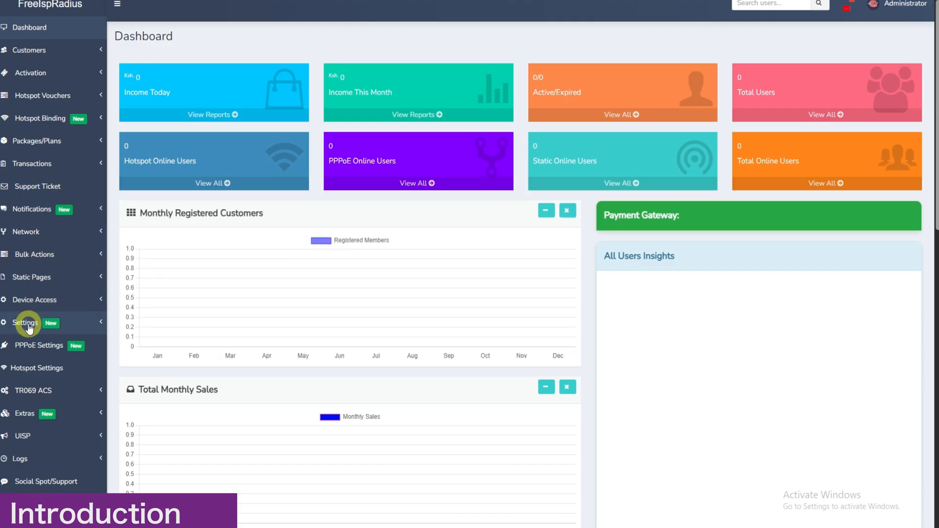
# Reach the Payment Gateway page from Settings in the sidebar.
pyautogui.click(25, 323)
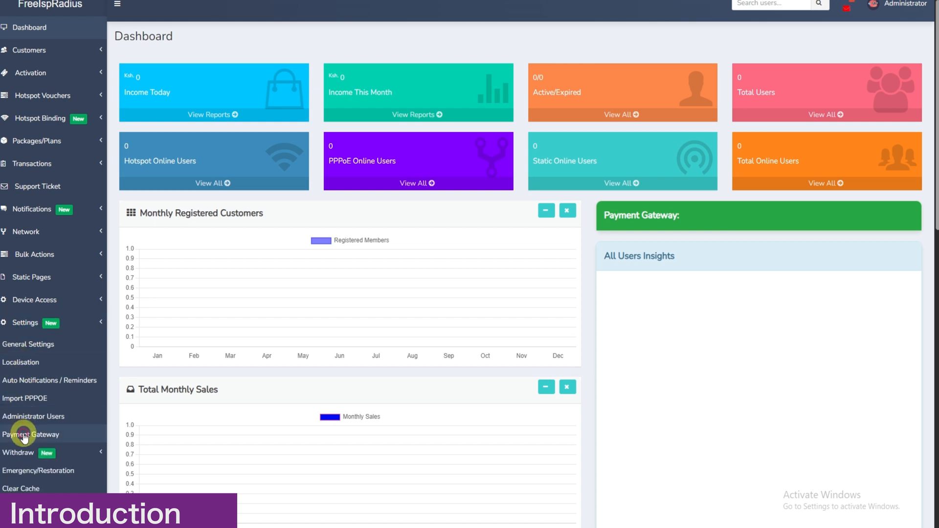
pyautogui.click(31, 435)
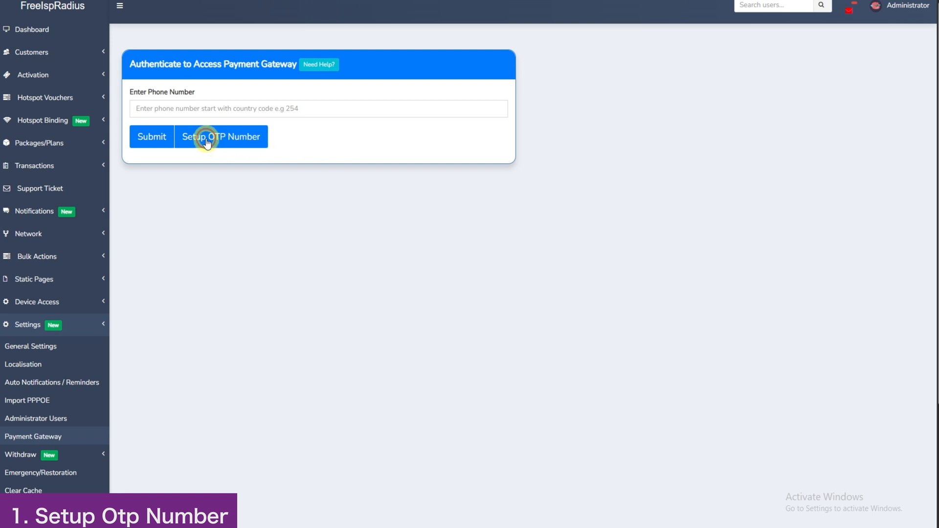
pyautogui.click(221, 137)
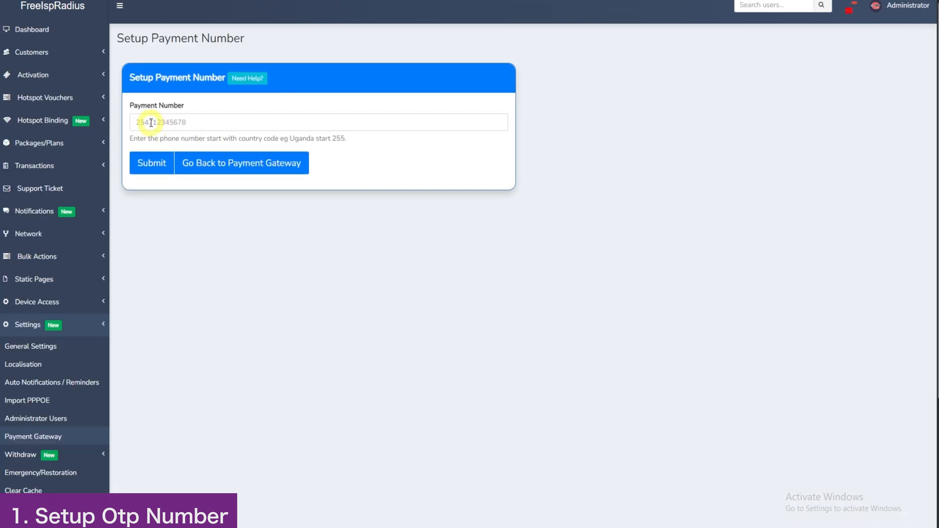
pyautogui.click(319, 121)
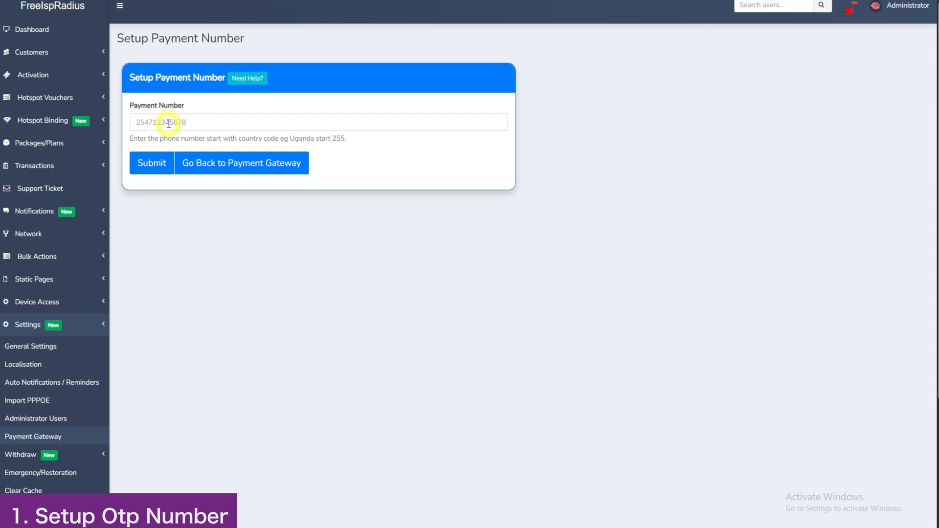
pyautogui.click(318, 122)
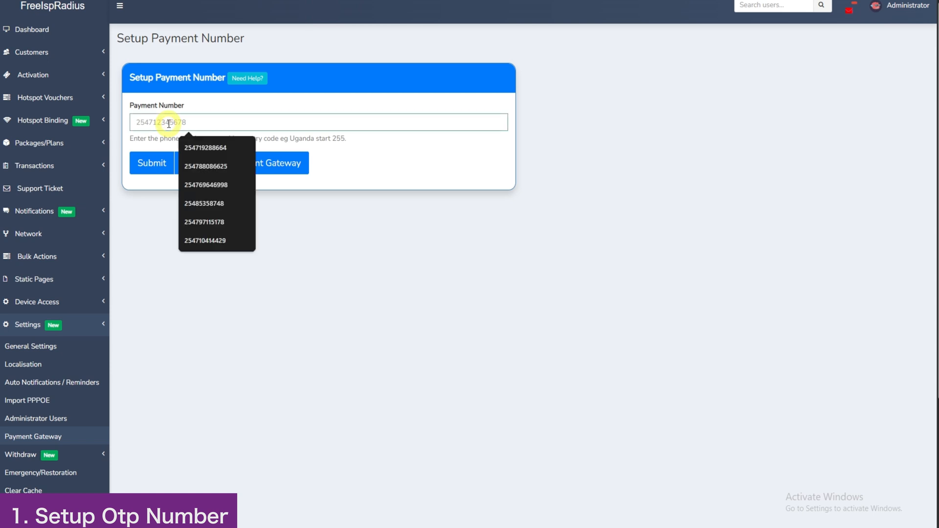
pyautogui.moveTo(351, 181)
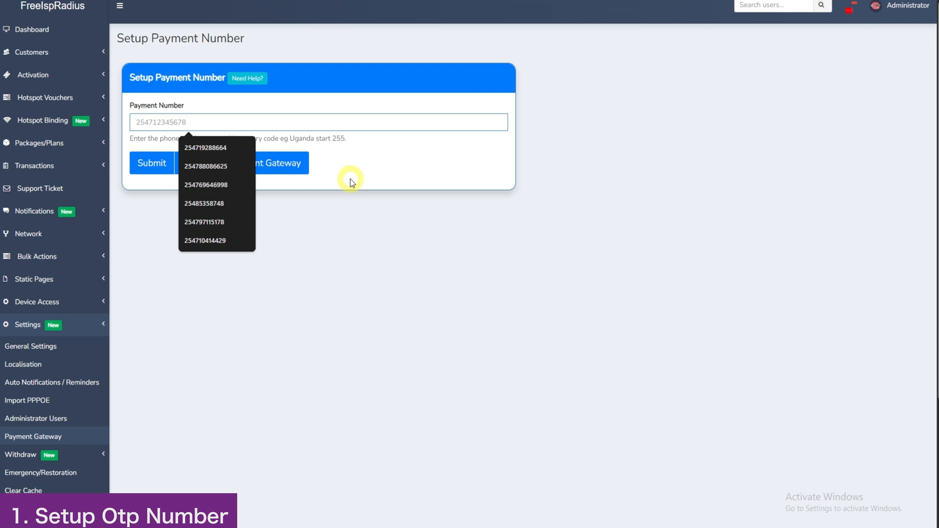
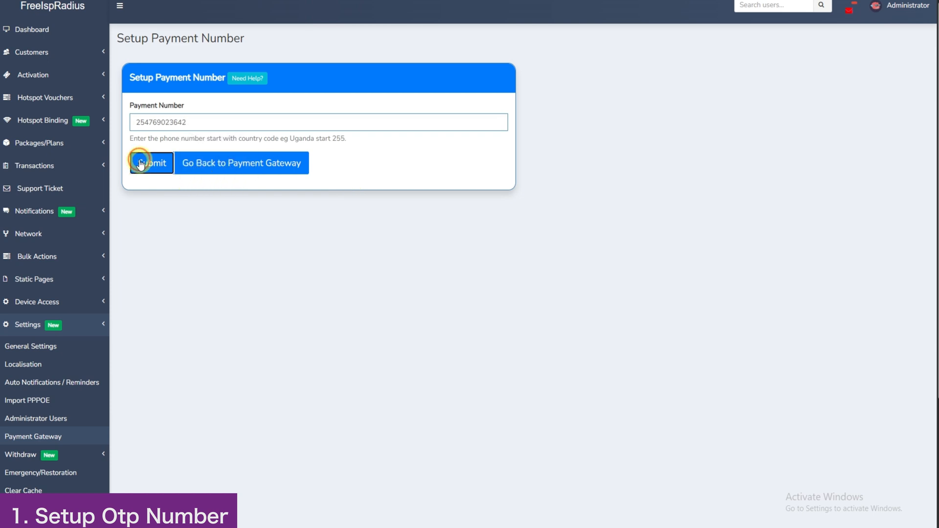
pyautogui.click(150, 164)
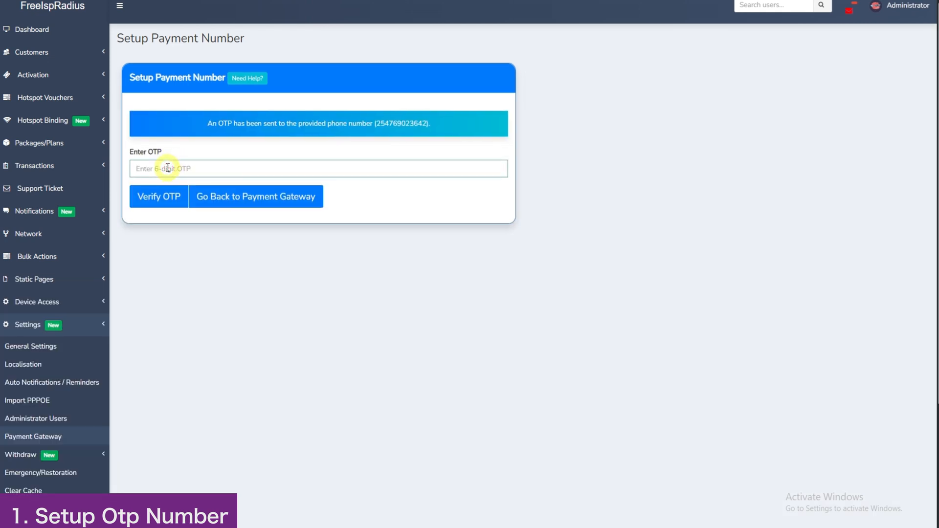
pyautogui.write('97')
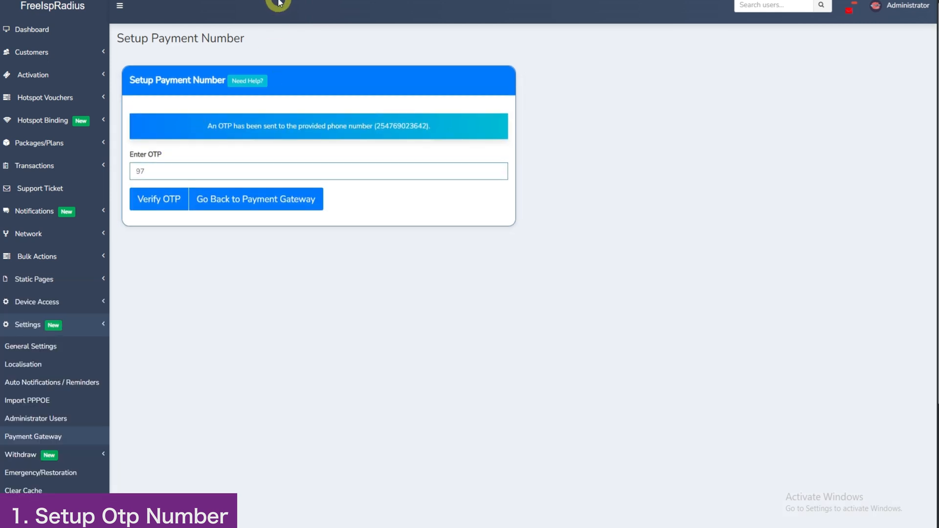
pyautogui.write('46')
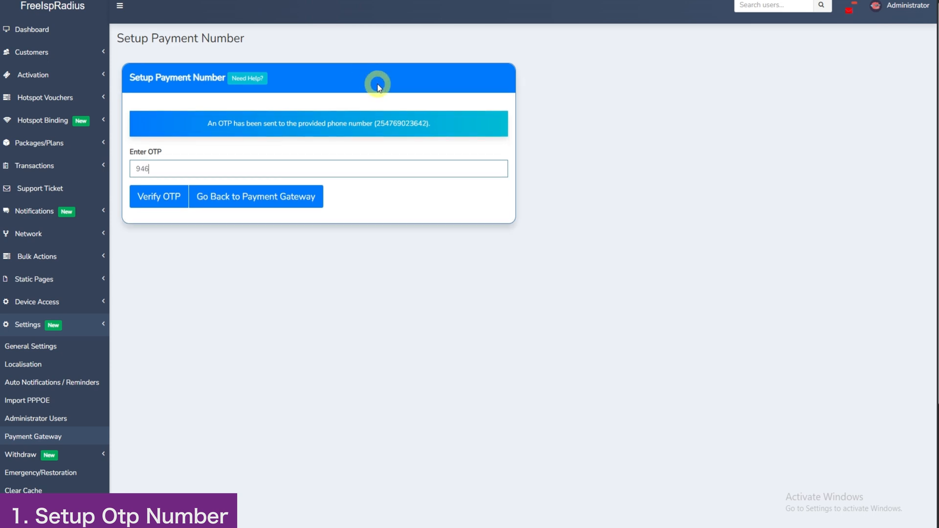
pyautogui.write('788')
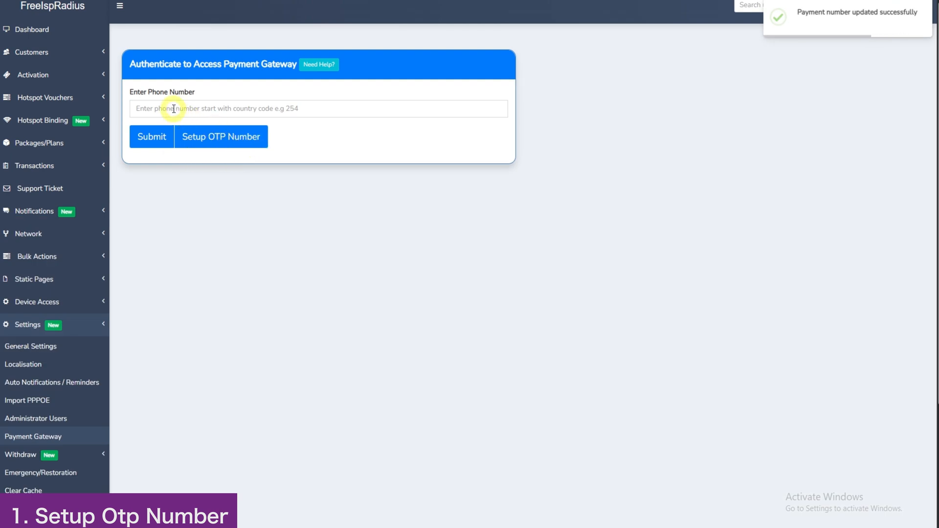
# Enter the registered phone number and submit it to request an OTP.
pyautogui.click(151, 137)
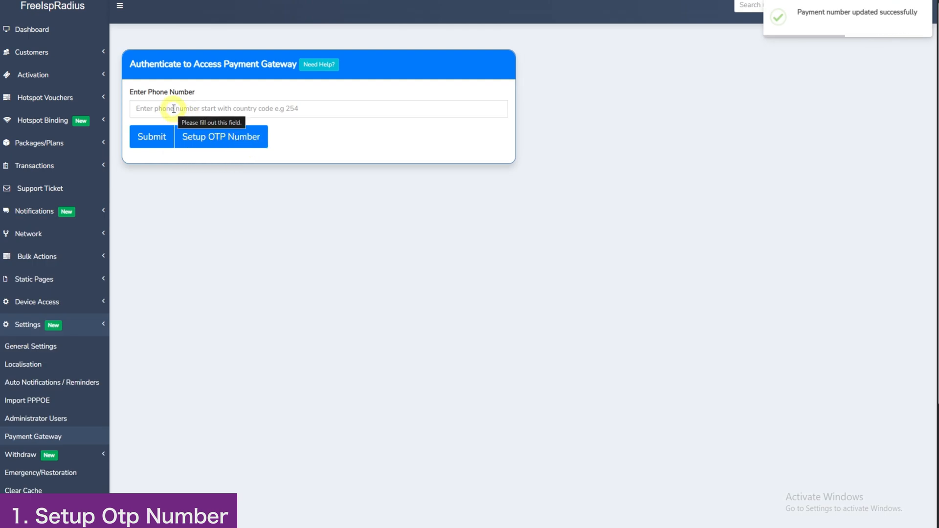
pyautogui.click(317, 109)
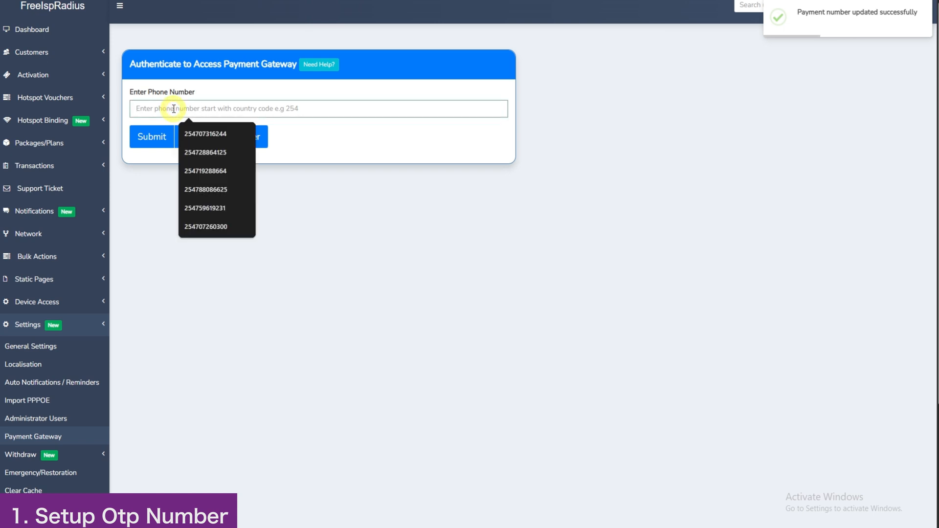
pyautogui.write('25476')
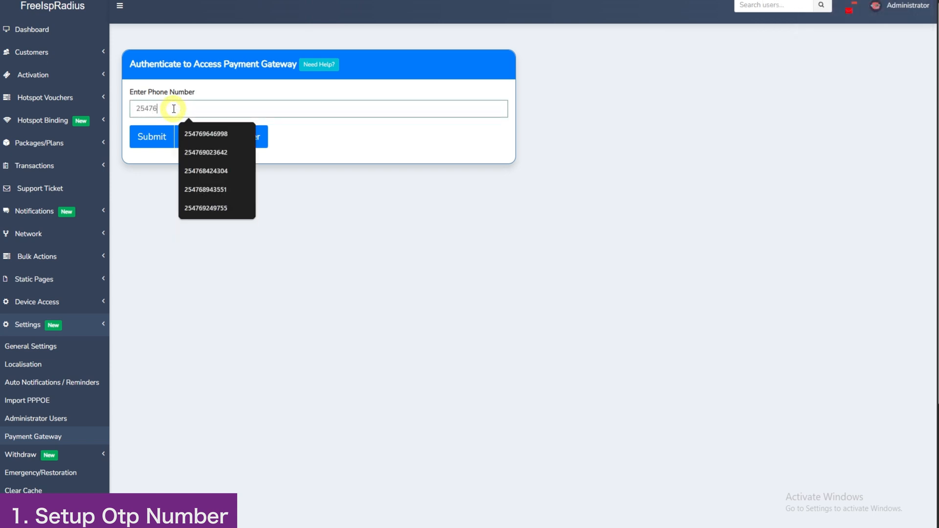
pyautogui.click(207, 152)
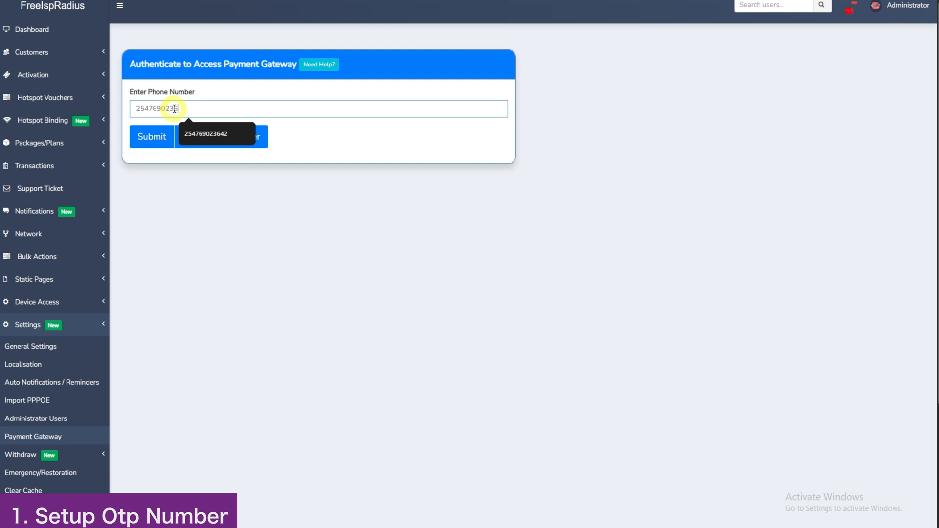
pyautogui.click(151, 135)
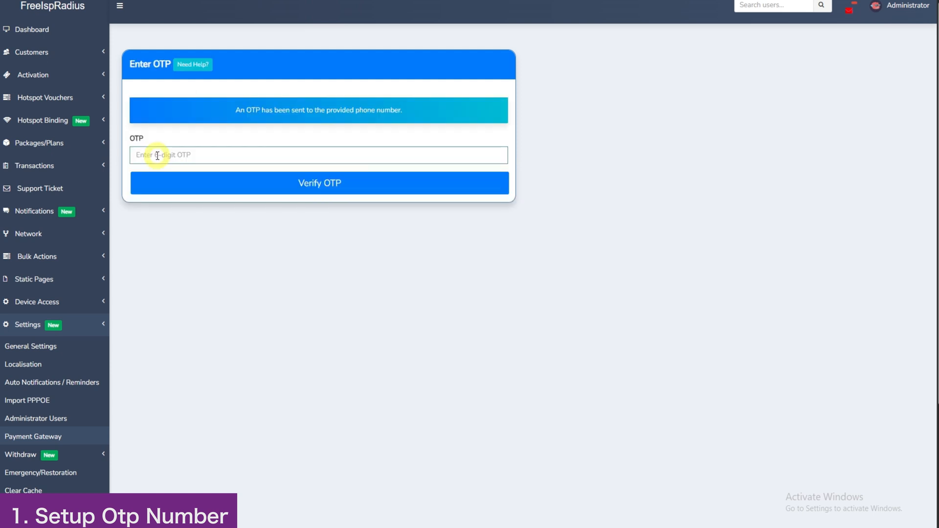
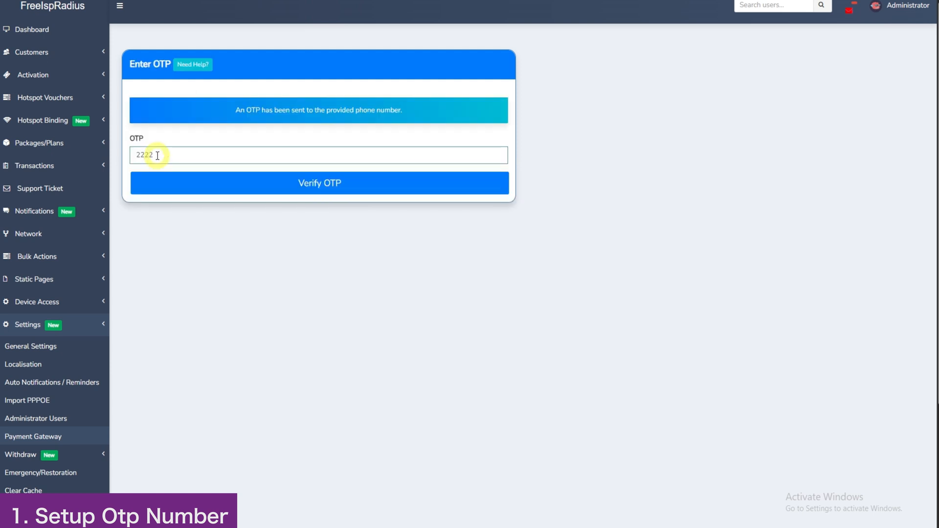
pyautogui.click(319, 183)
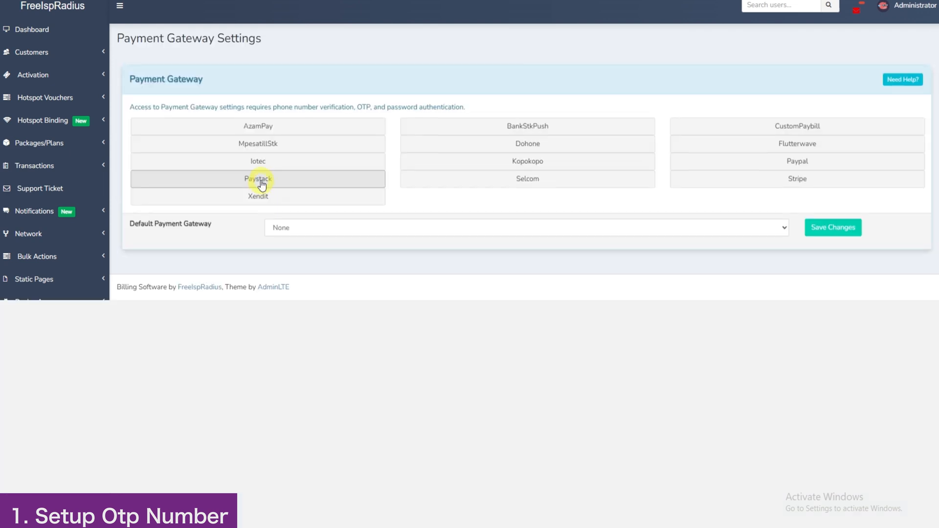
# Save MpesatillStk as the default gateway and enter its settings.
pyautogui.click(28, 325)
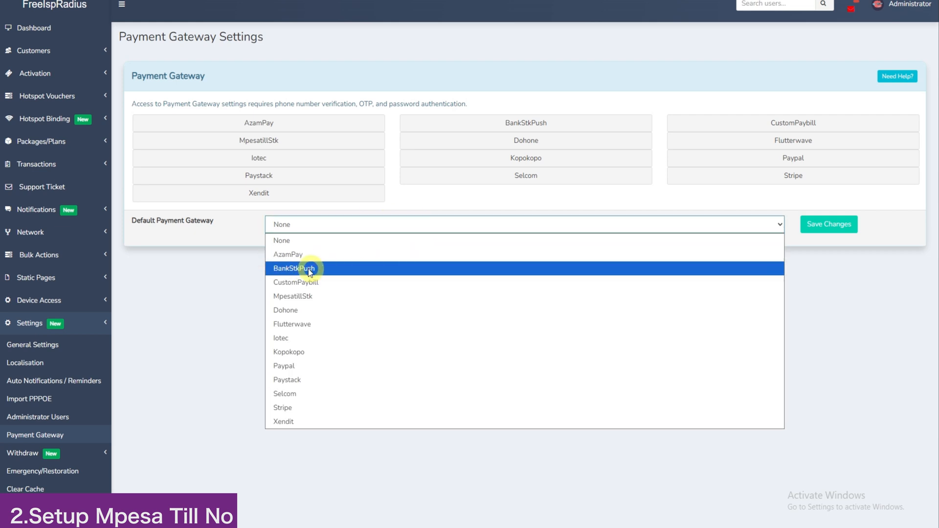
pyautogui.moveTo(324, 296)
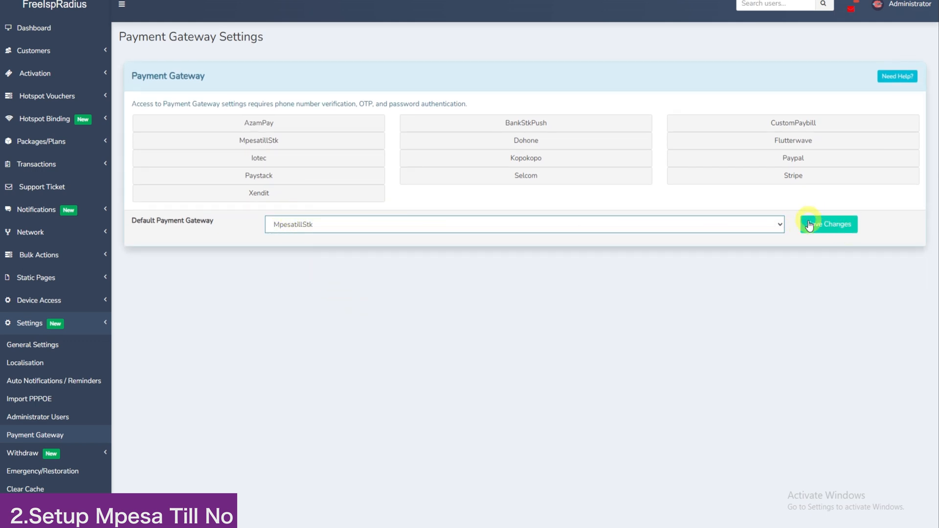
pyautogui.click(828, 223)
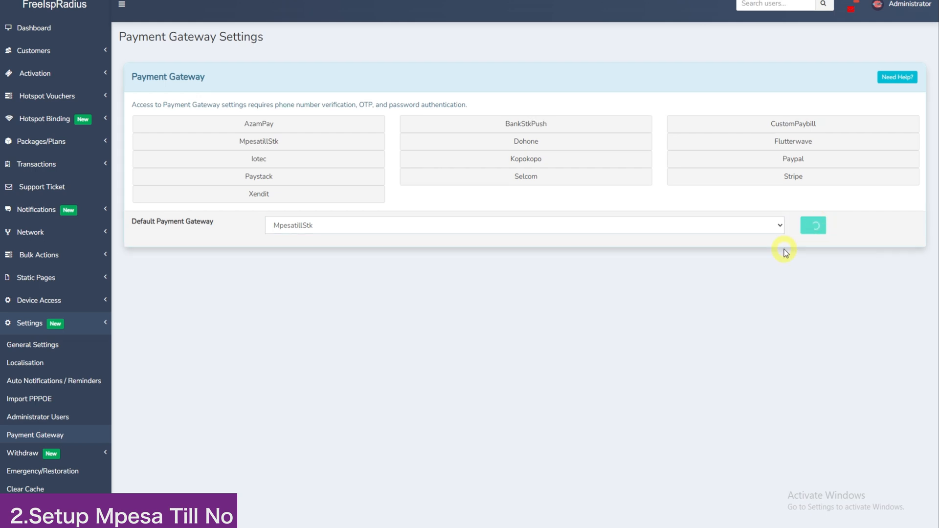
pyautogui.click(828, 224)
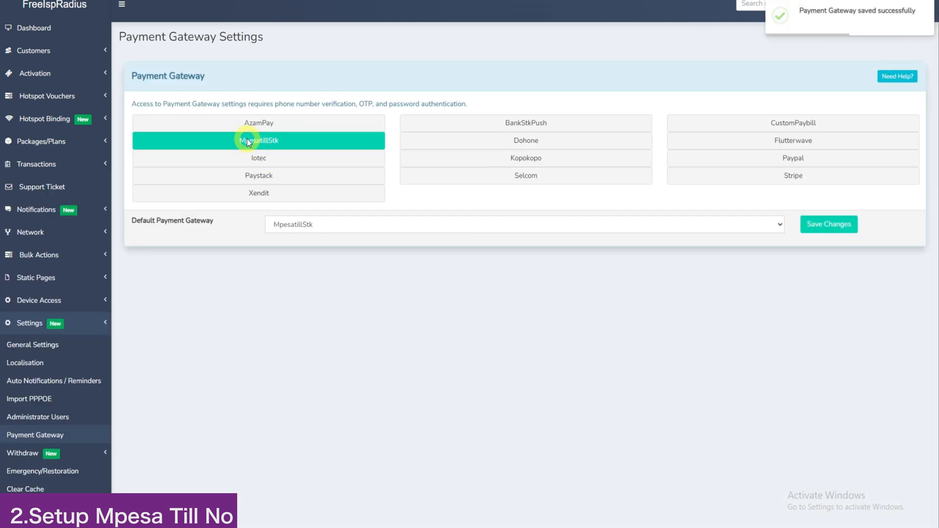
# Set the till shortcode to 944332, autofill the admin password and save.
pyautogui.click(258, 140)
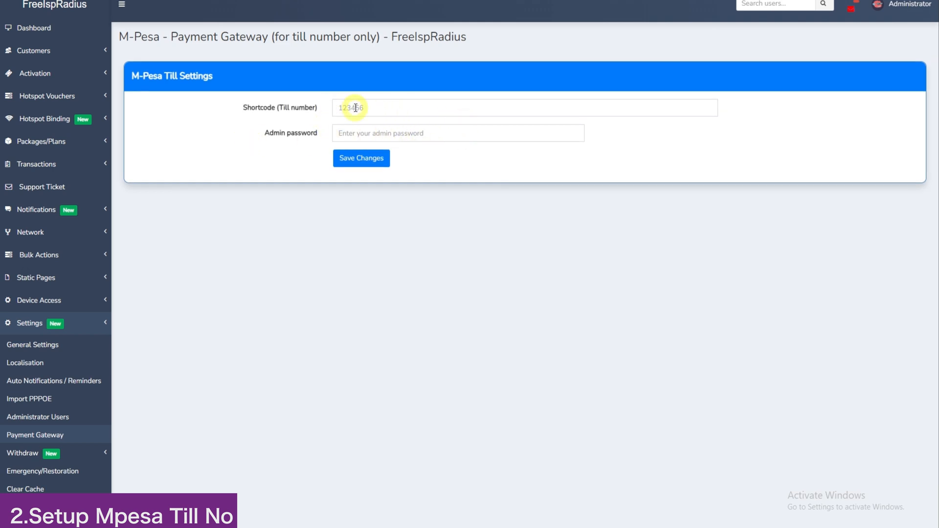
pyautogui.write('944332')
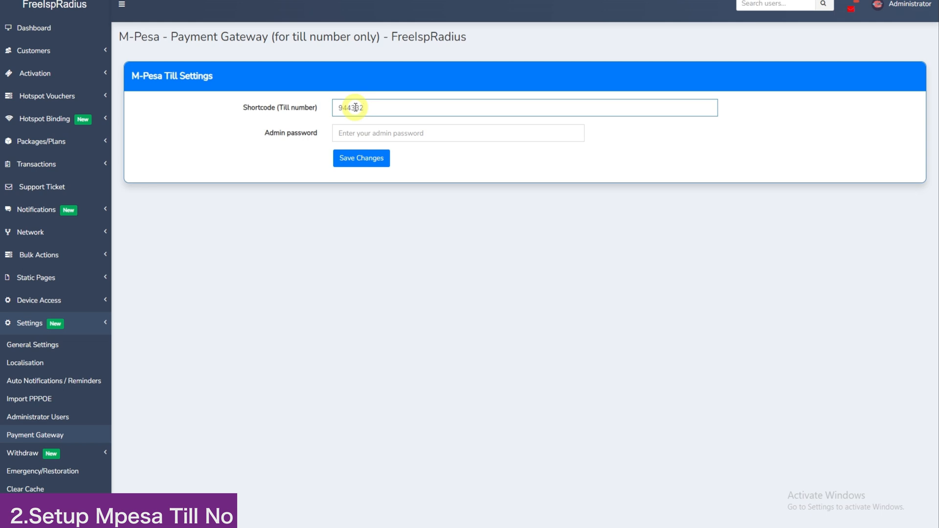
pyautogui.click(456, 133)
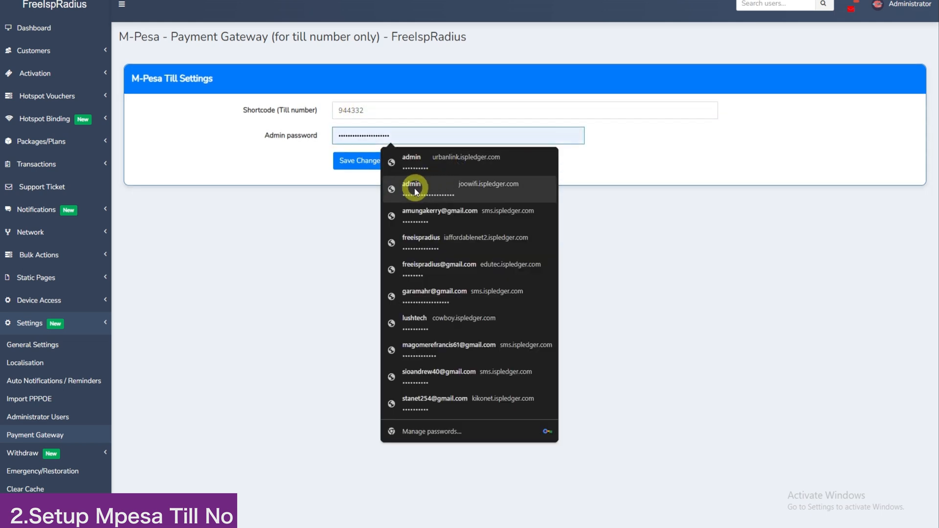
pyautogui.click(412, 185)
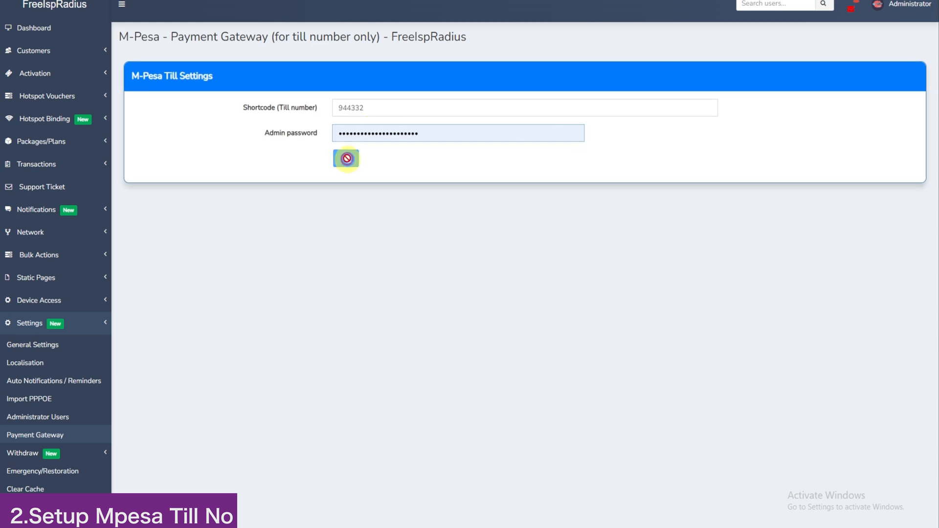
pyautogui.click(346, 159)
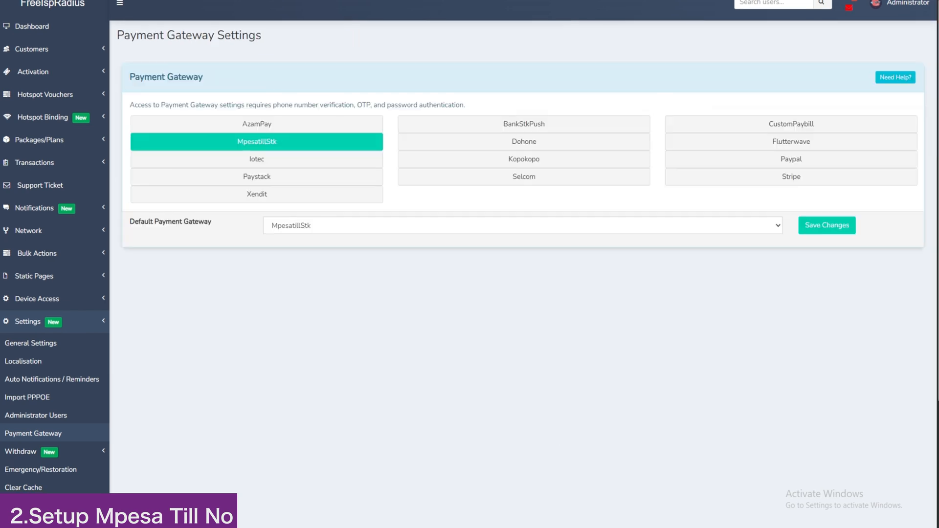
pyautogui.moveTo(572, 255)
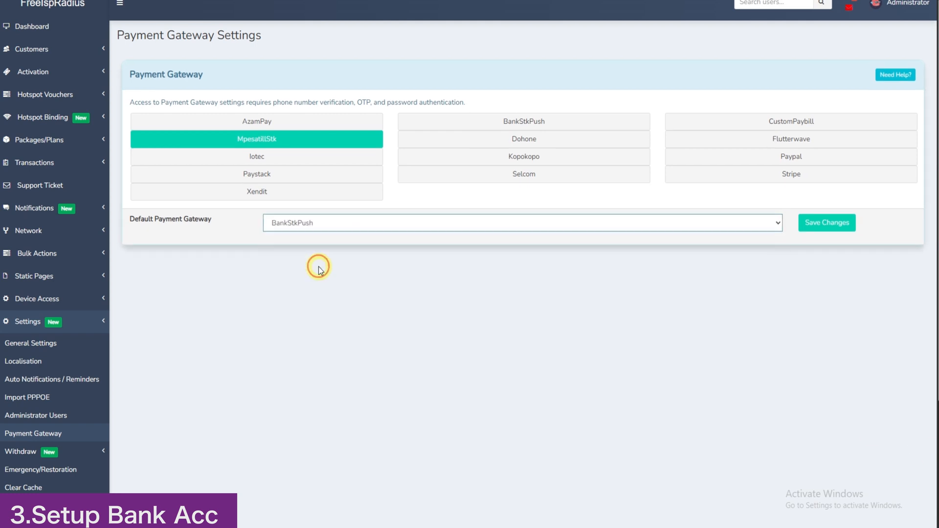
# Enter the BankStkPush gateway setup form.
pyautogui.click(826, 223)
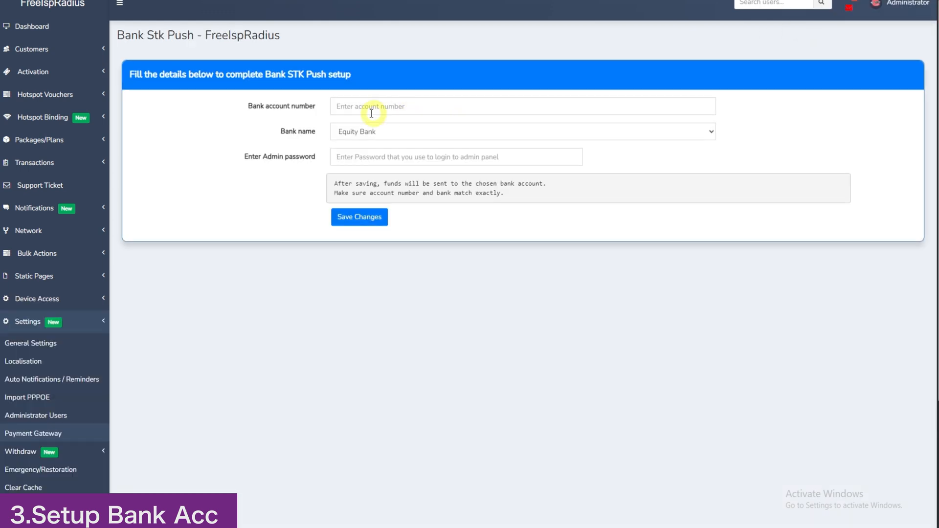
pyautogui.click(521, 106)
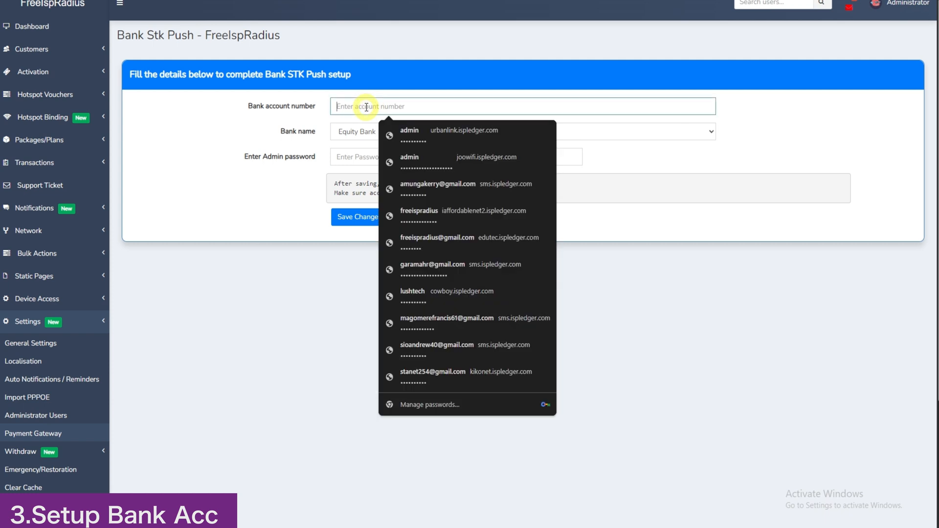
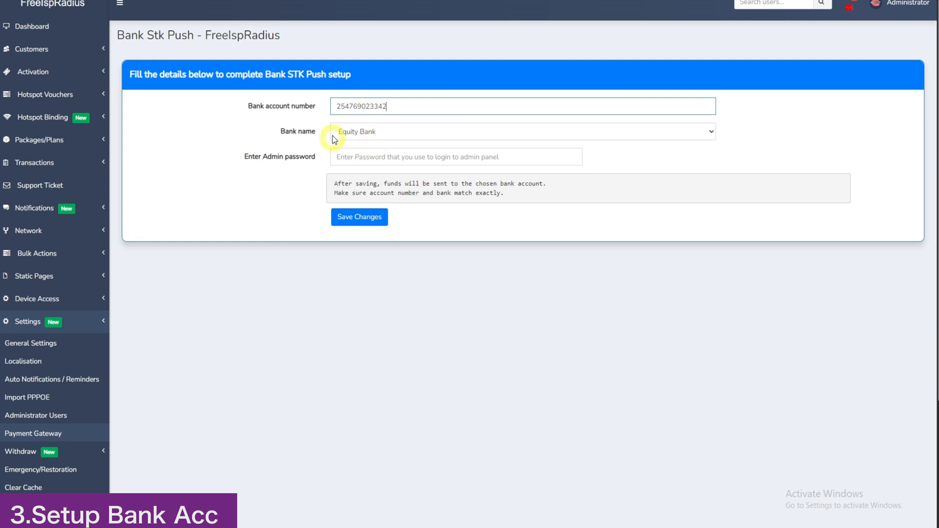
pyautogui.moveTo(376, 133)
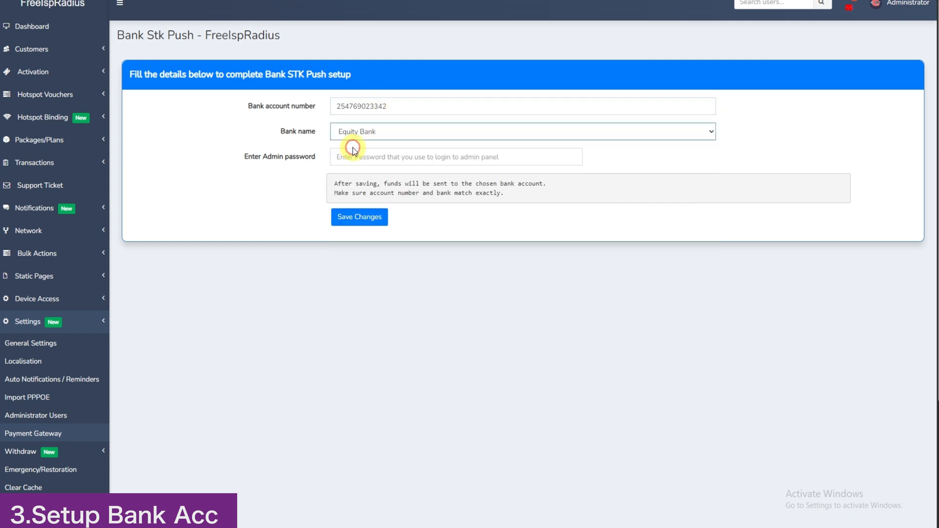
pyautogui.click(455, 156)
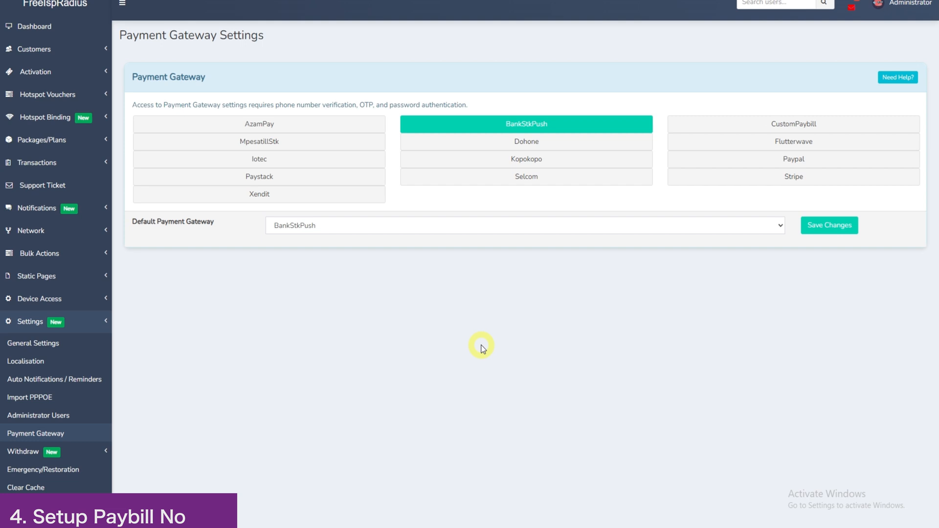
pyautogui.moveTo(794, 121)
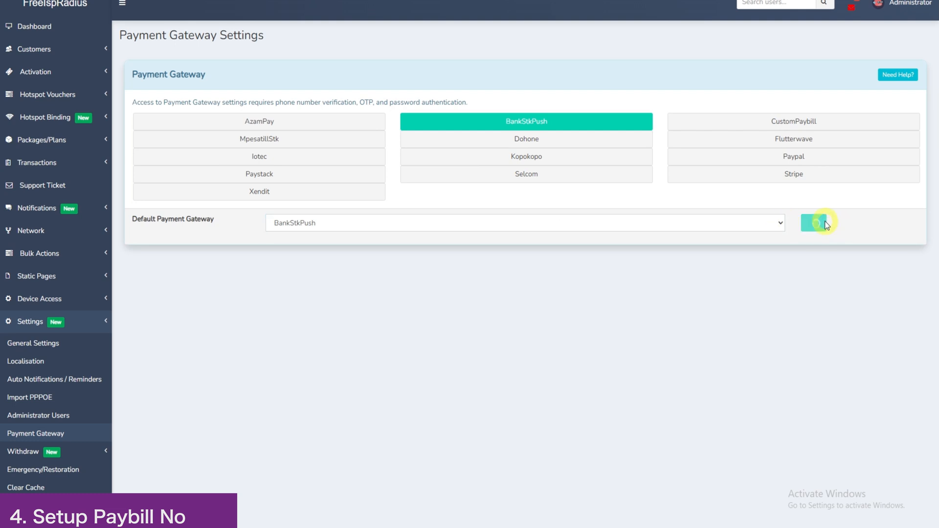
# Save BankStkPush as the default payment gateway.
pyautogui.click(829, 222)
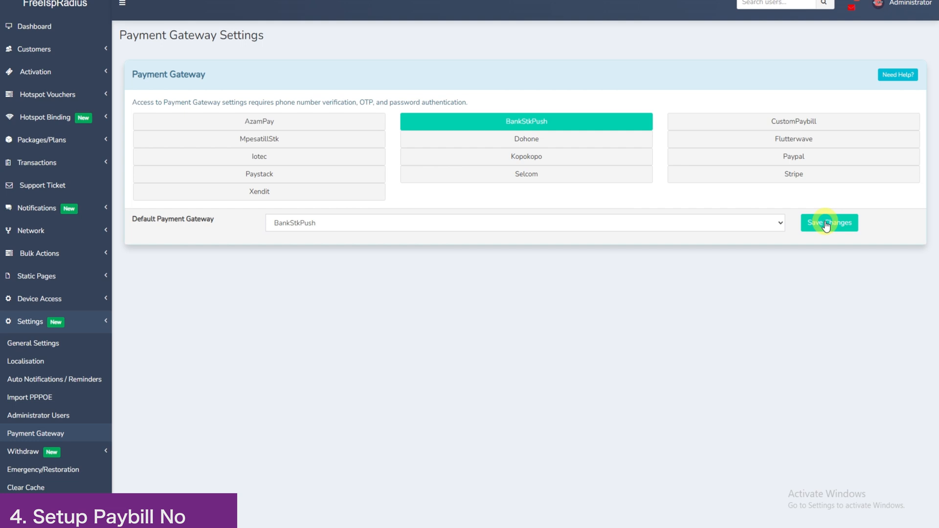
pyautogui.moveTo(793, 223)
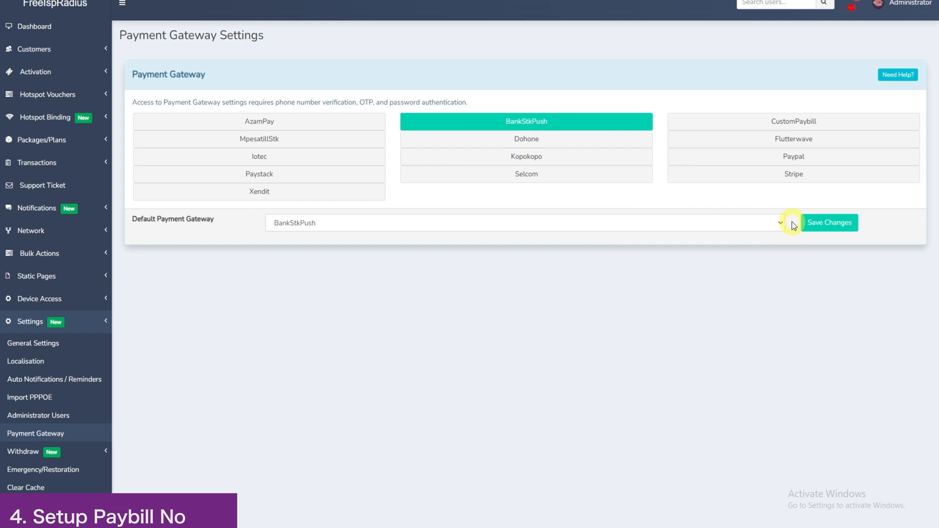
pyautogui.moveTo(755, 229)
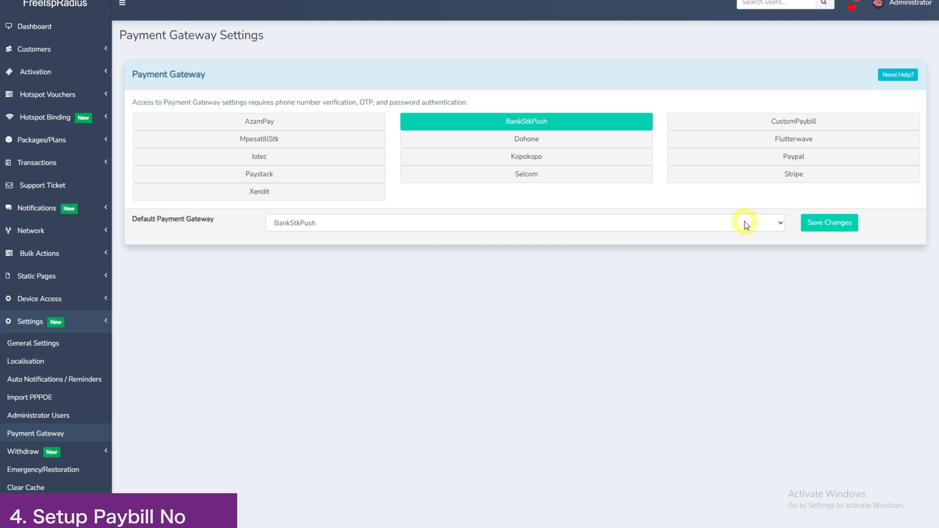
pyautogui.moveTo(748, 121)
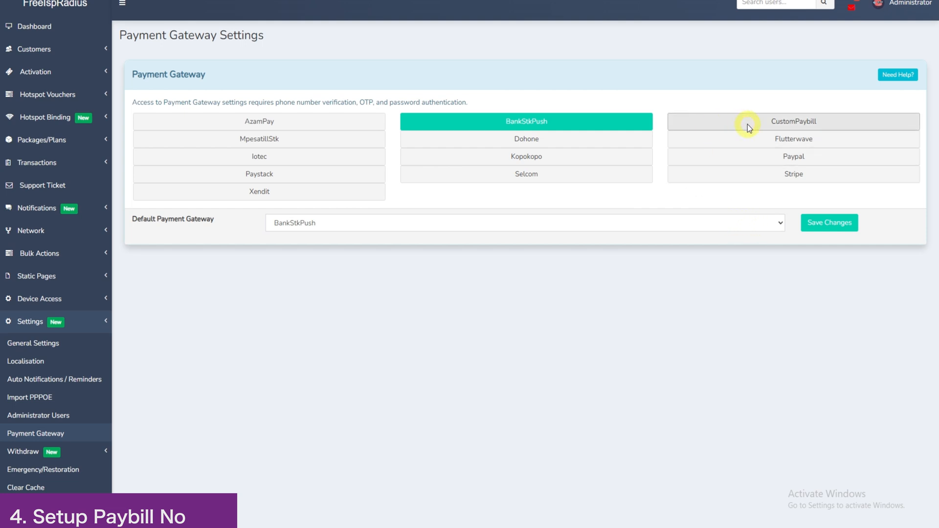
# Set the CustomPaybill number to 4137989, save it and return to Payment Gateway.
pyautogui.click(794, 121)
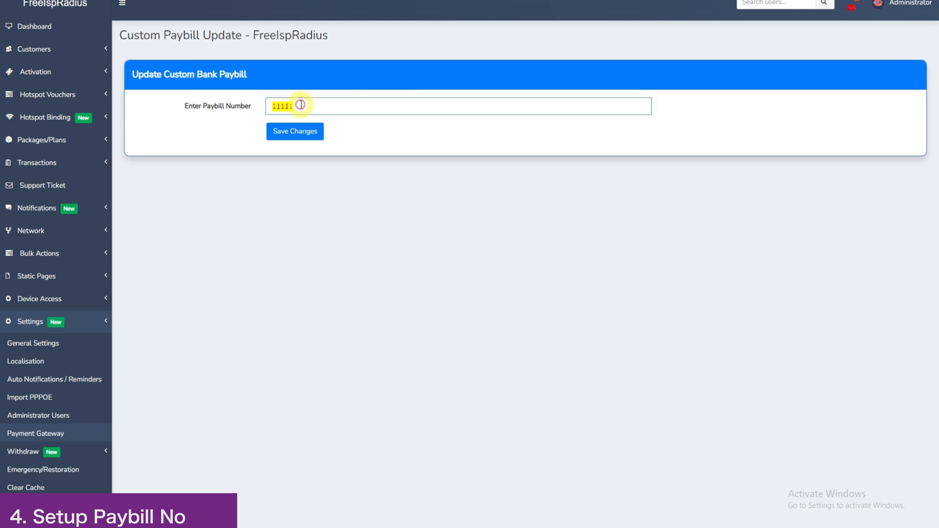
pyautogui.write('4137989')
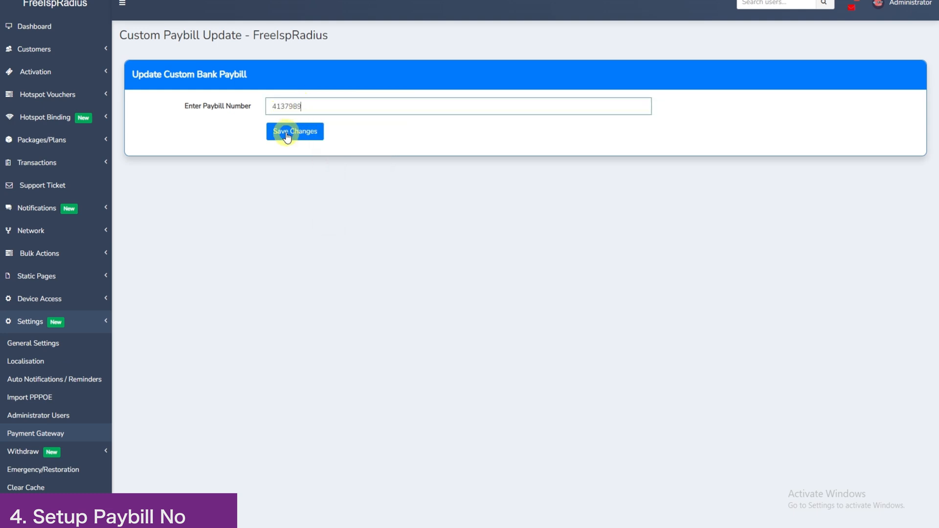
pyautogui.click(294, 131)
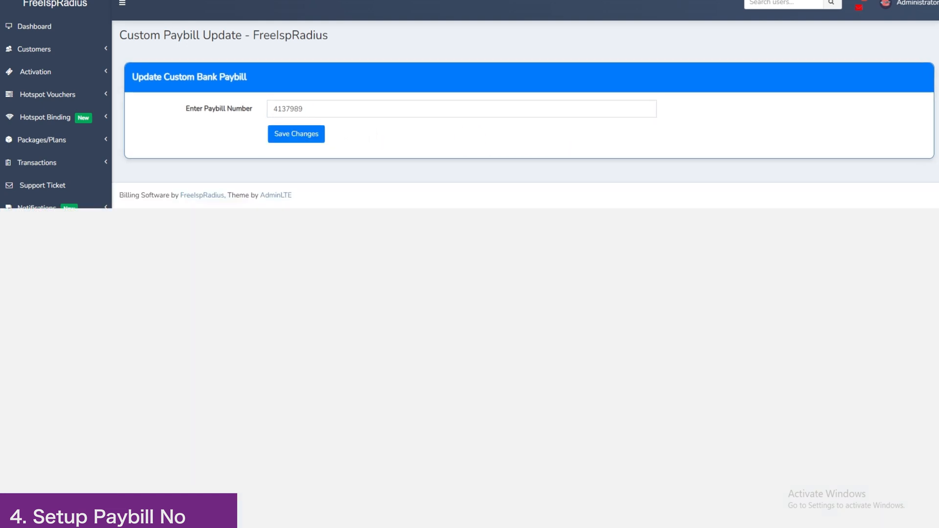
pyautogui.click(34, 433)
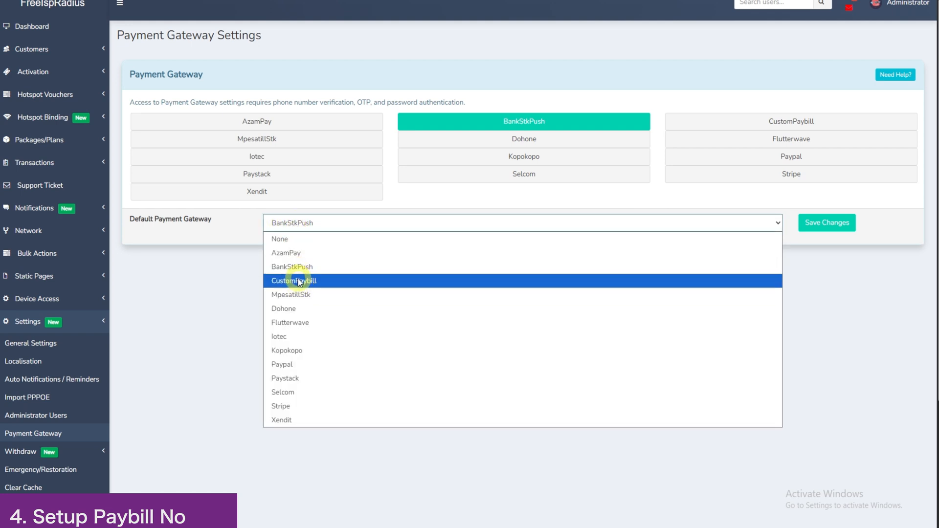
pyautogui.moveTo(293, 266)
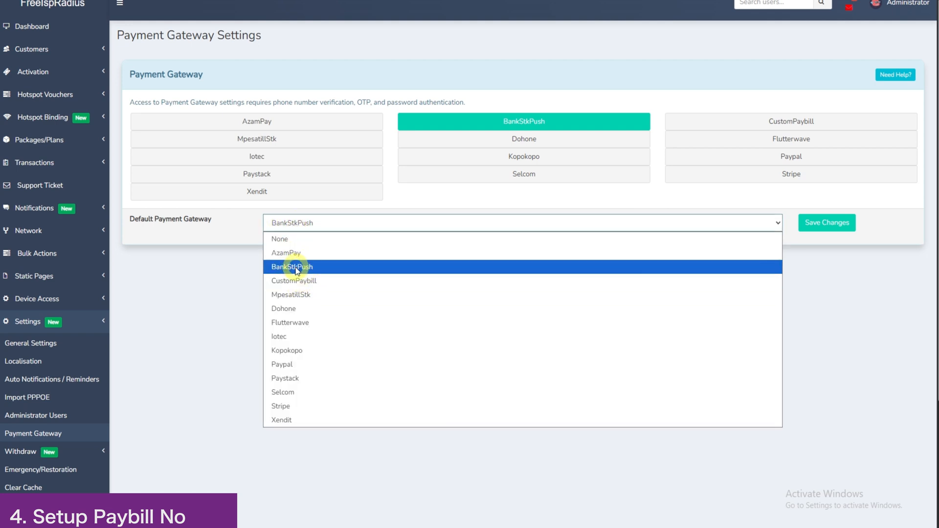
# Keep BankStkPush selected as the default payment gateway.
pyautogui.click(291, 266)
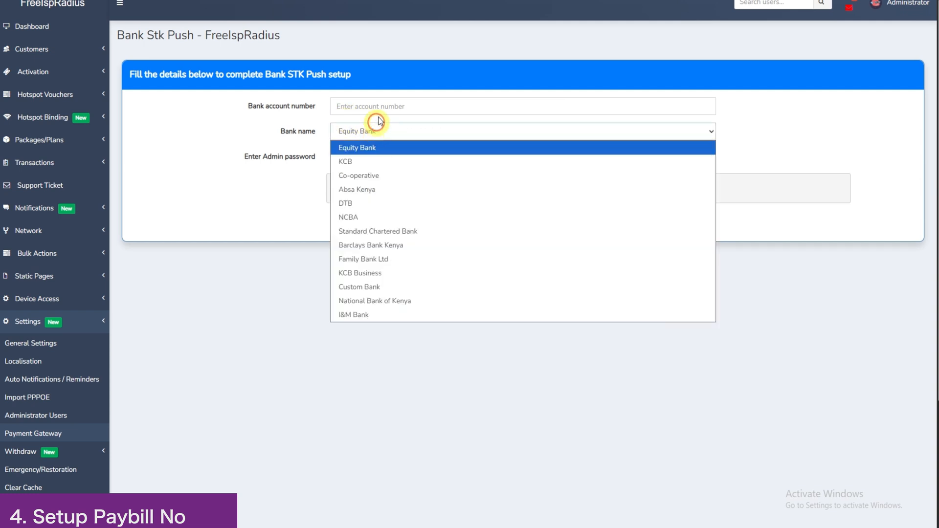
# Save Bank STK Push with Custom Bank, account 'hotspot' and the admin password.
pyautogui.click(359, 287)
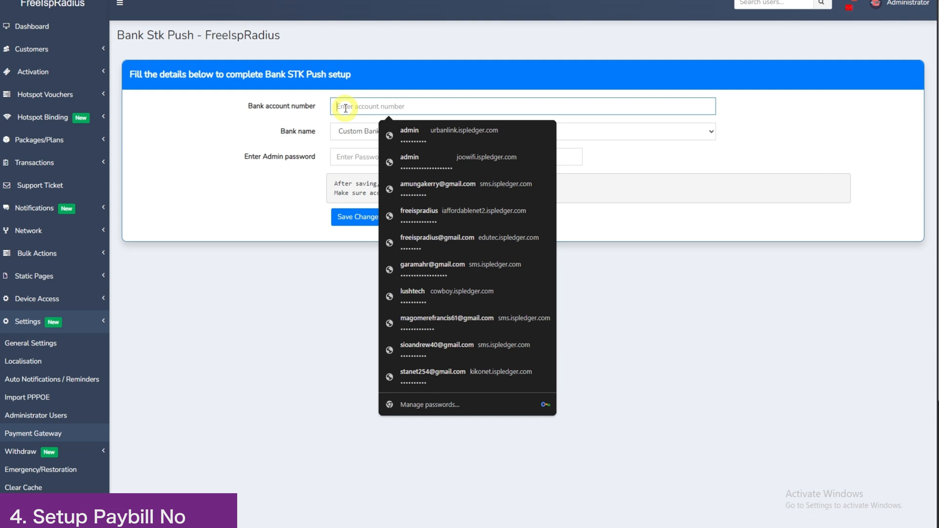
pyautogui.write('hotspot')
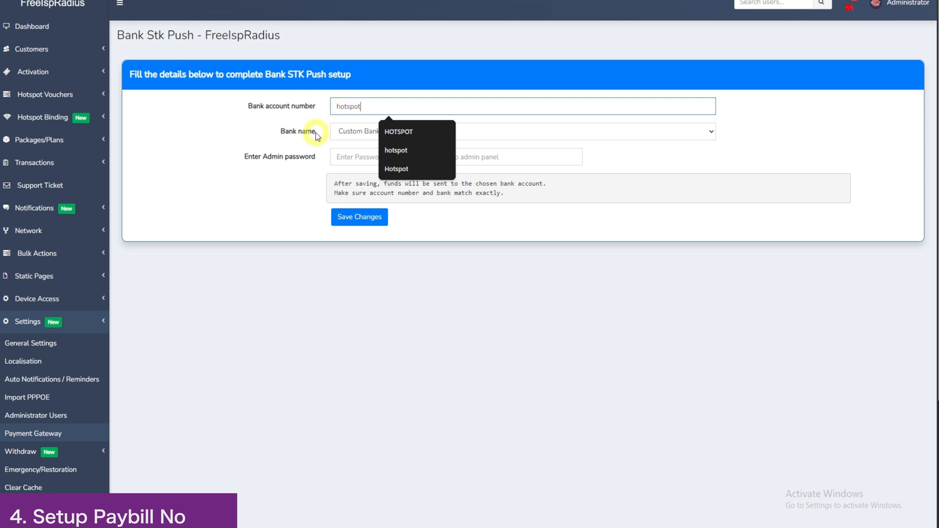
pyautogui.click(455, 159)
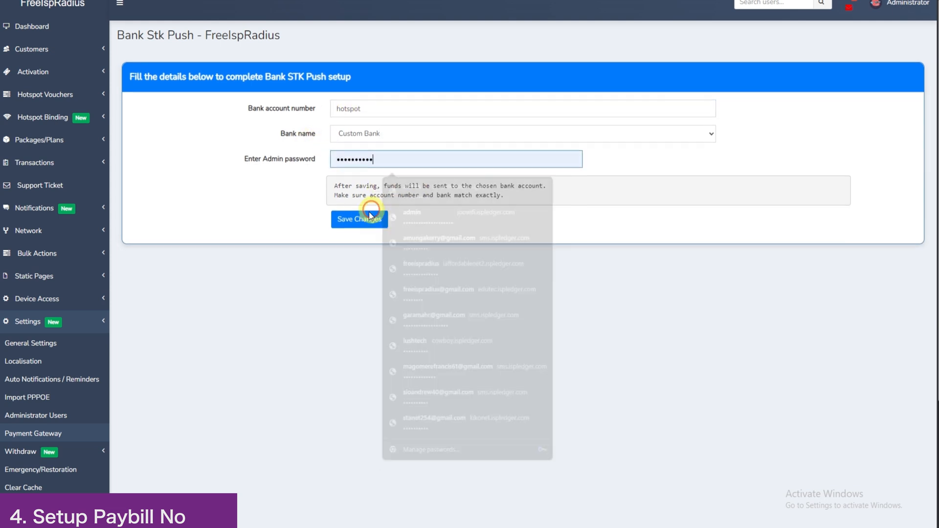
pyautogui.click(359, 218)
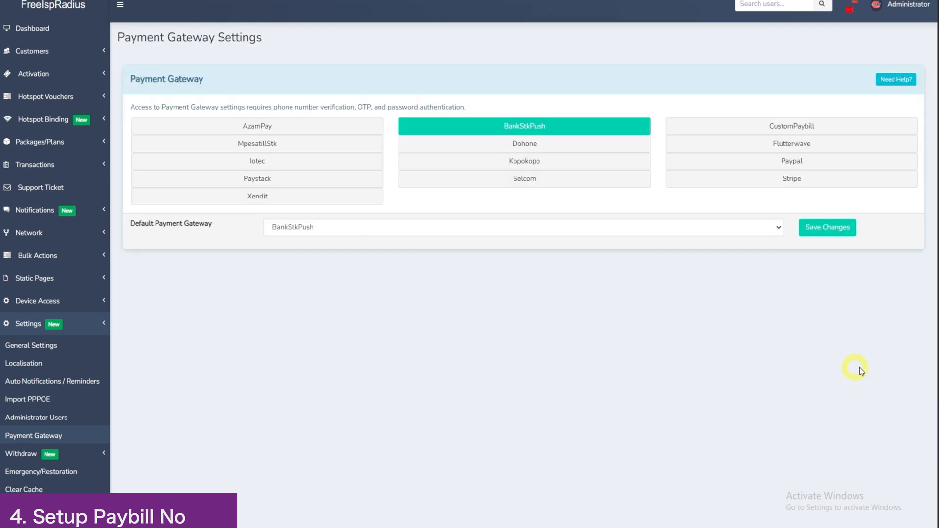
pyautogui.moveTo(729, 292)
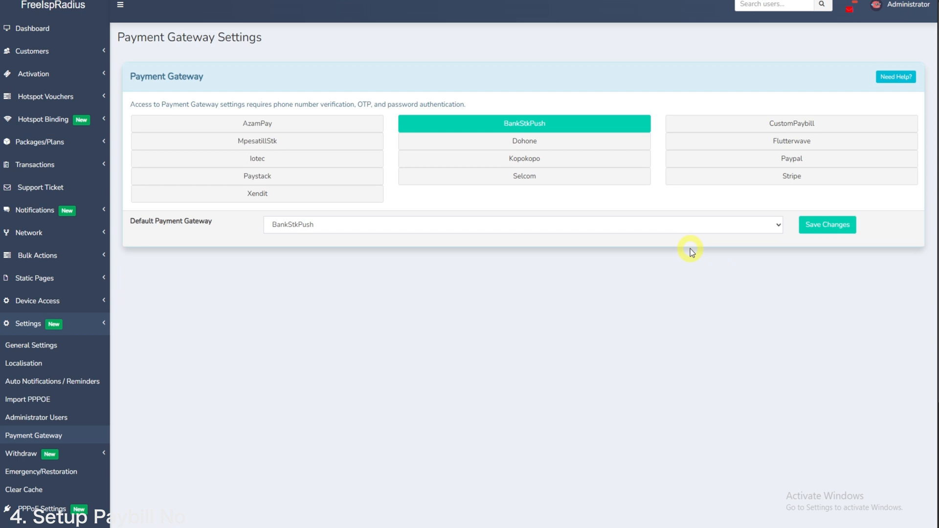
pyautogui.moveTo(534, 217)
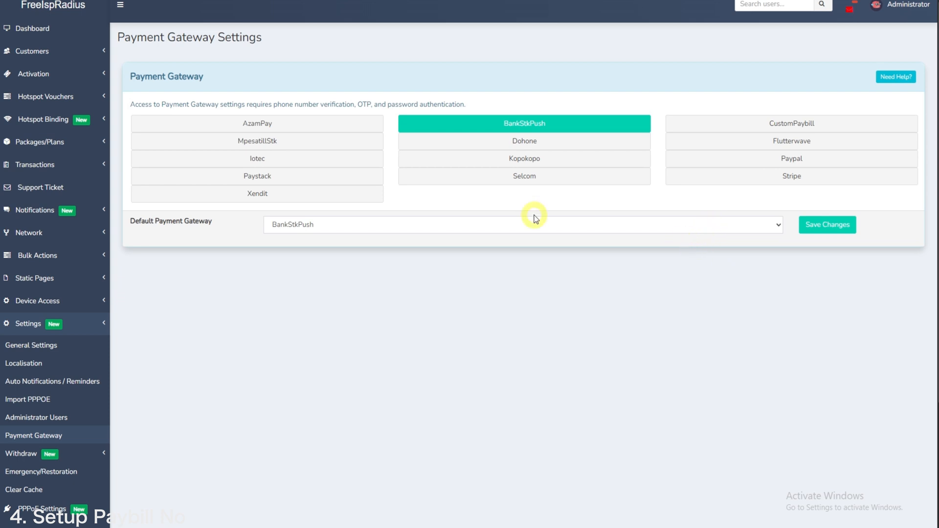
pyautogui.moveTo(604, 197)
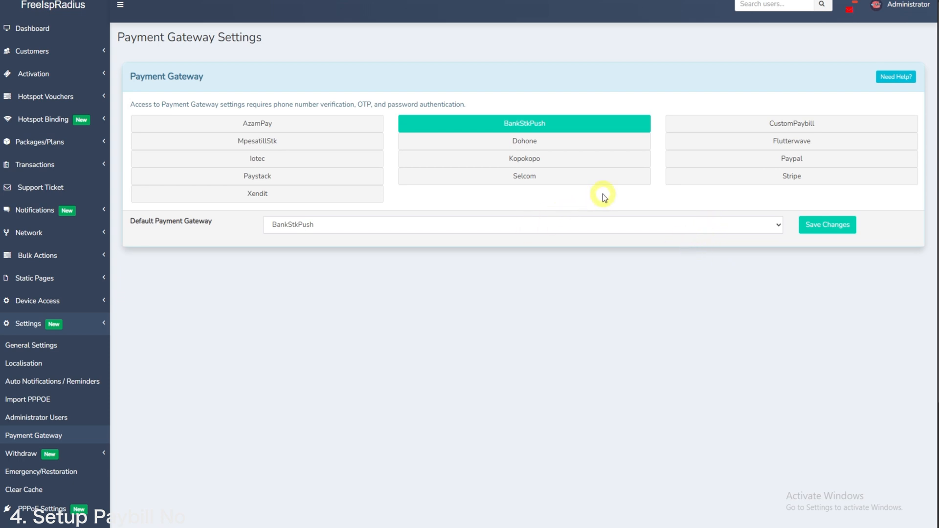
pyautogui.moveTo(595, 209)
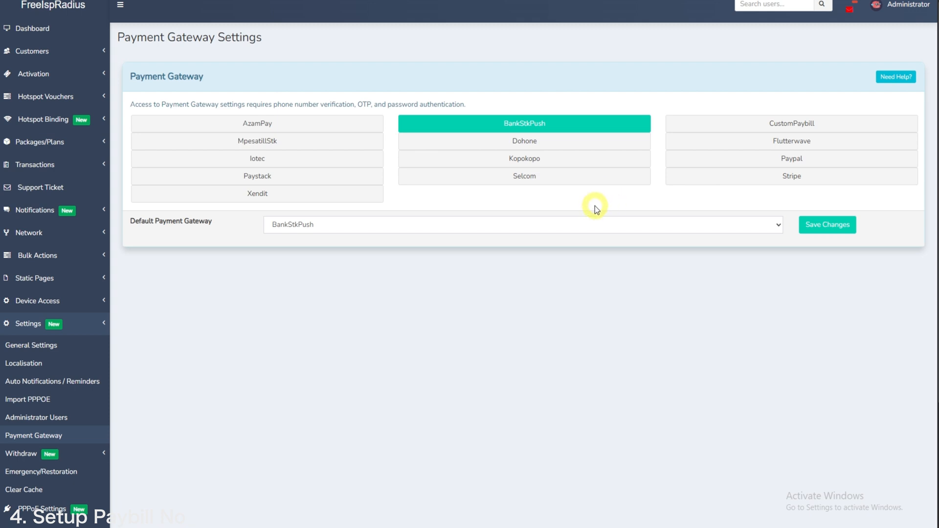
pyautogui.moveTo(658, 196)
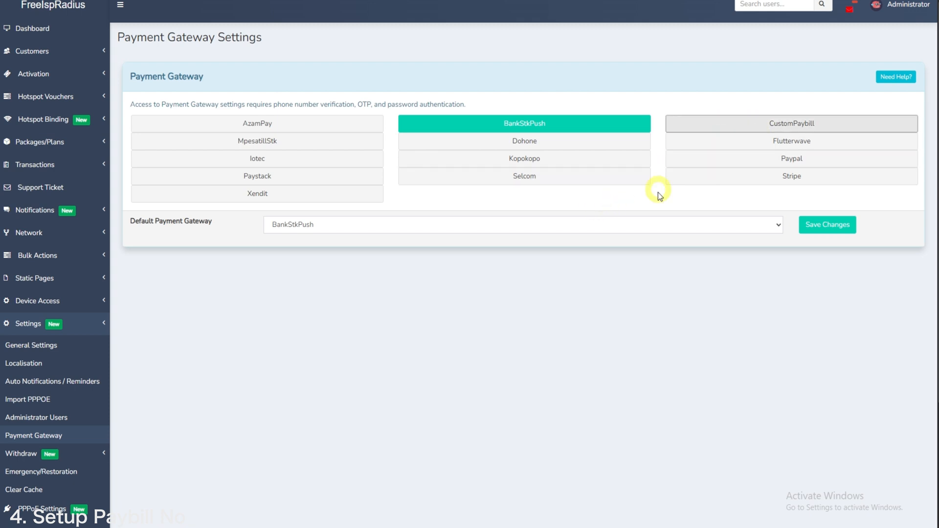
# Replace the custom paybill number with 982100 and save it.
pyautogui.click(792, 123)
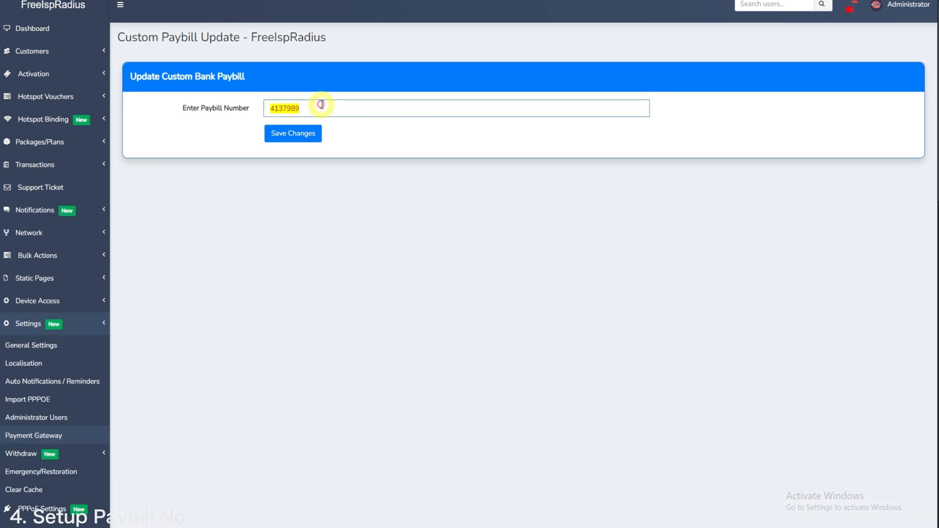
pyautogui.write('982')
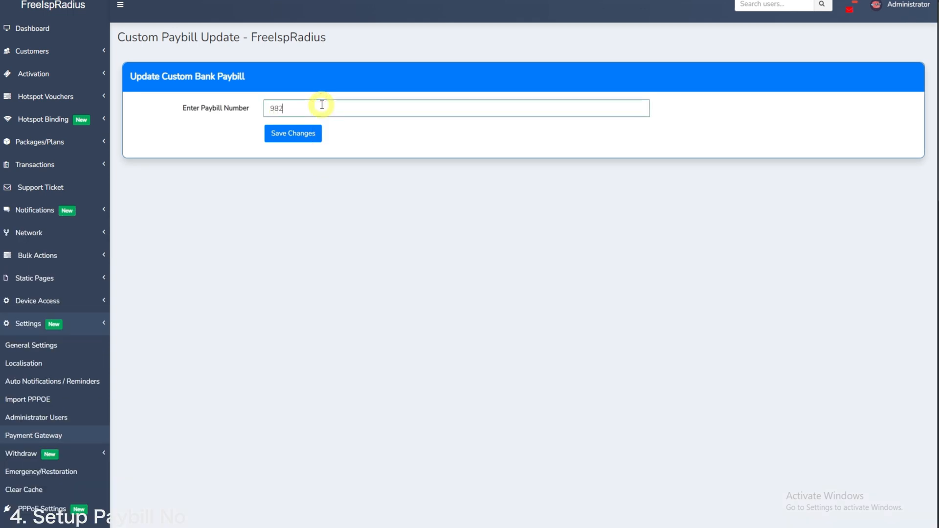
pyautogui.write('100')
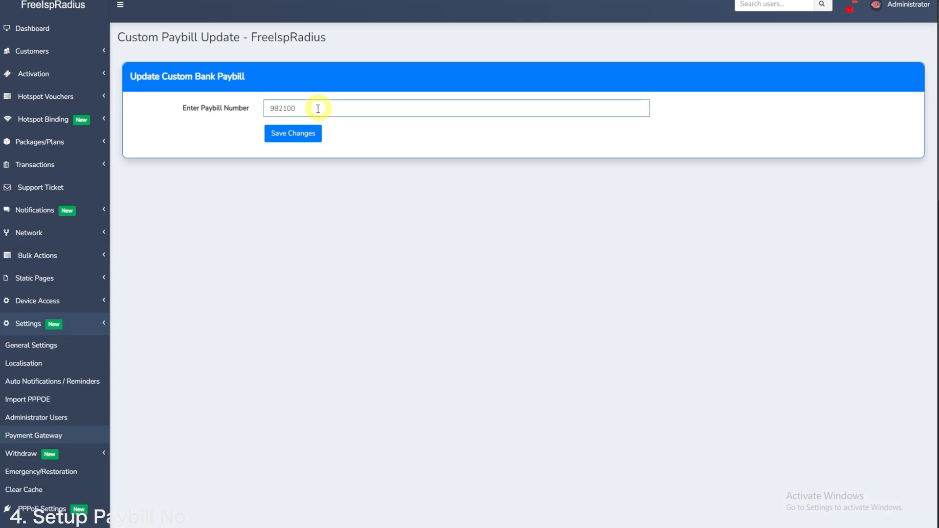
pyautogui.click(34, 435)
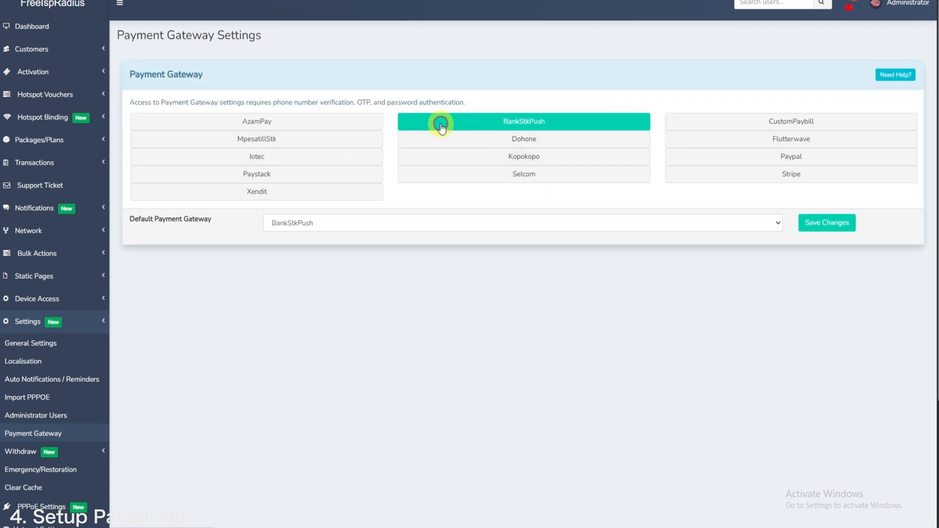
# Resubmit Bank STK Push with account 11122, Custom Bank and the admin password.
pyautogui.click(523, 121)
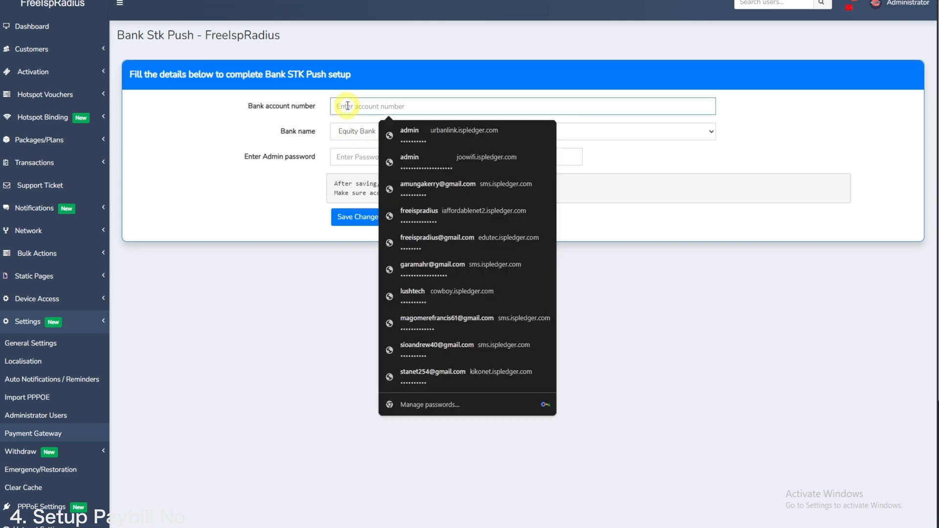
pyautogui.write('1122')
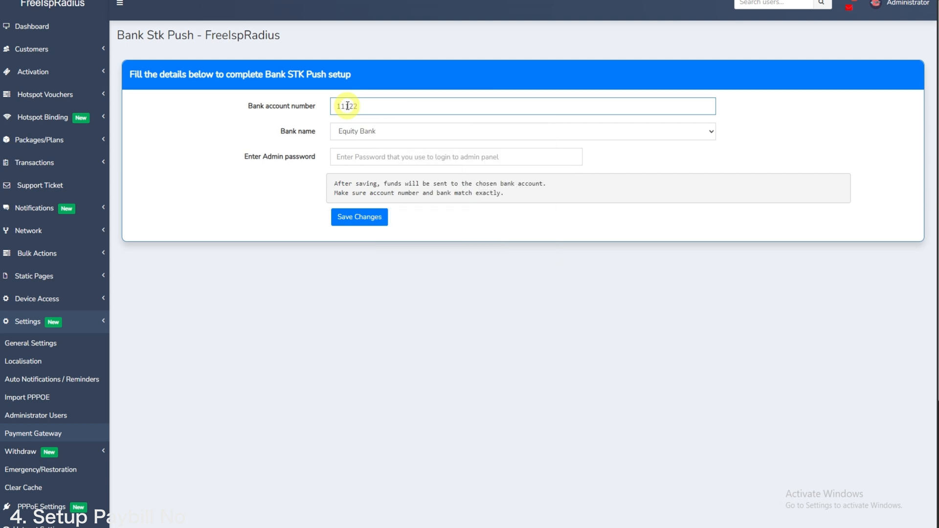
pyautogui.click(521, 131)
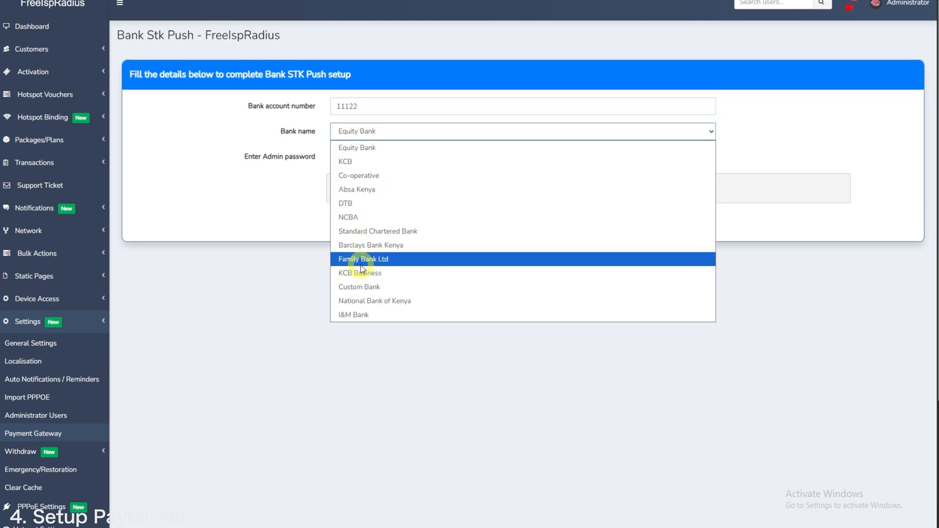
pyautogui.click(359, 286)
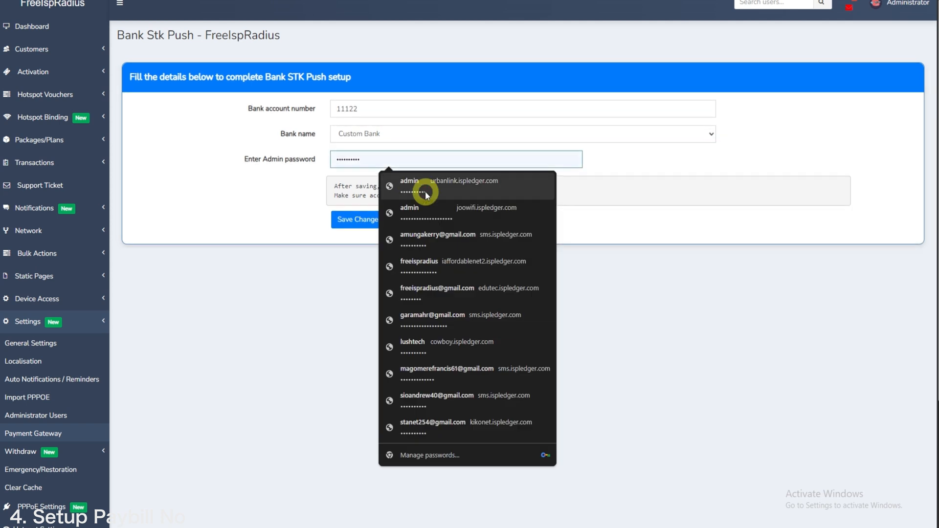
pyautogui.click(33, 433)
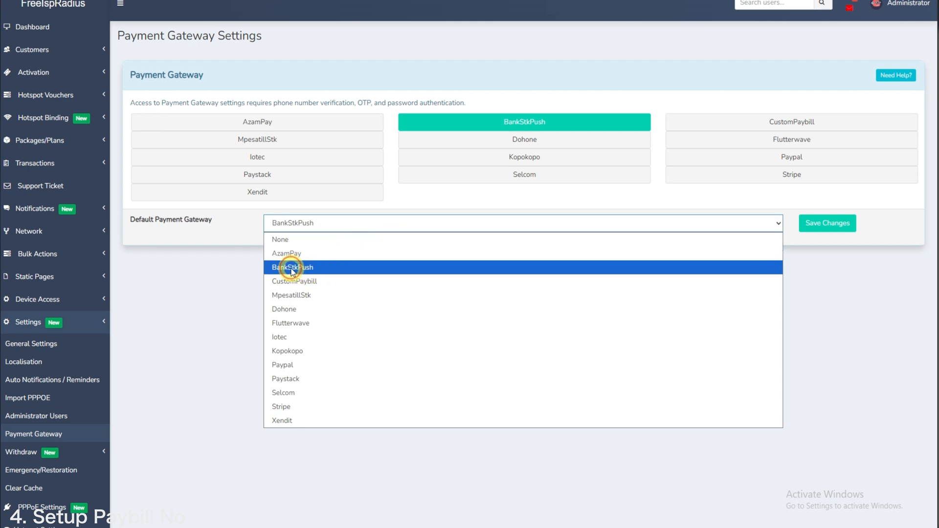
# Keep BankStkPush as the default payment gateway for saving.
pyautogui.click(291, 267)
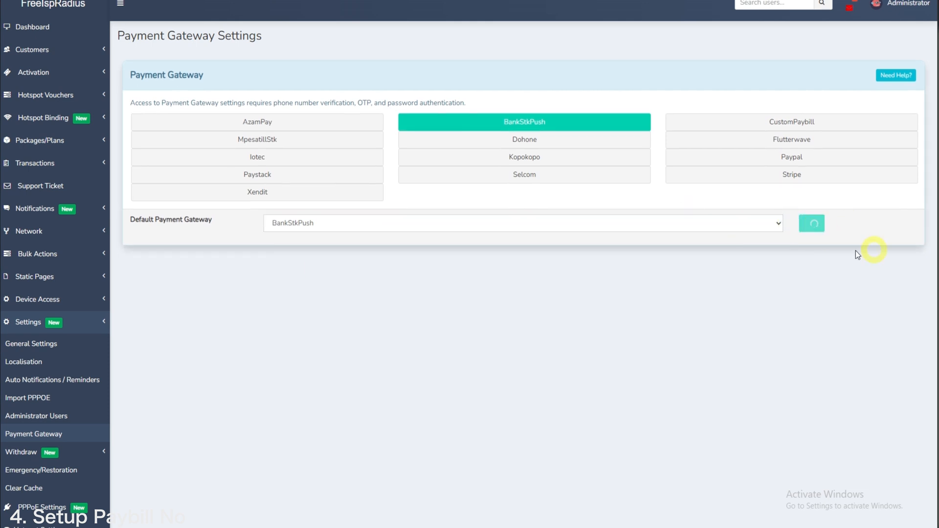